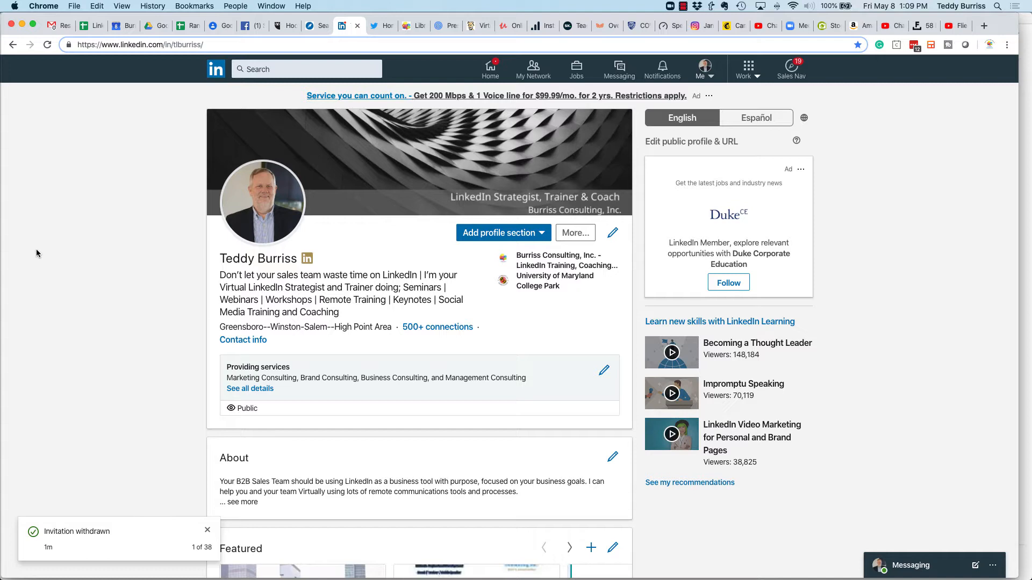
{"action": "mouse_move", "coordinate": [366, 179]}
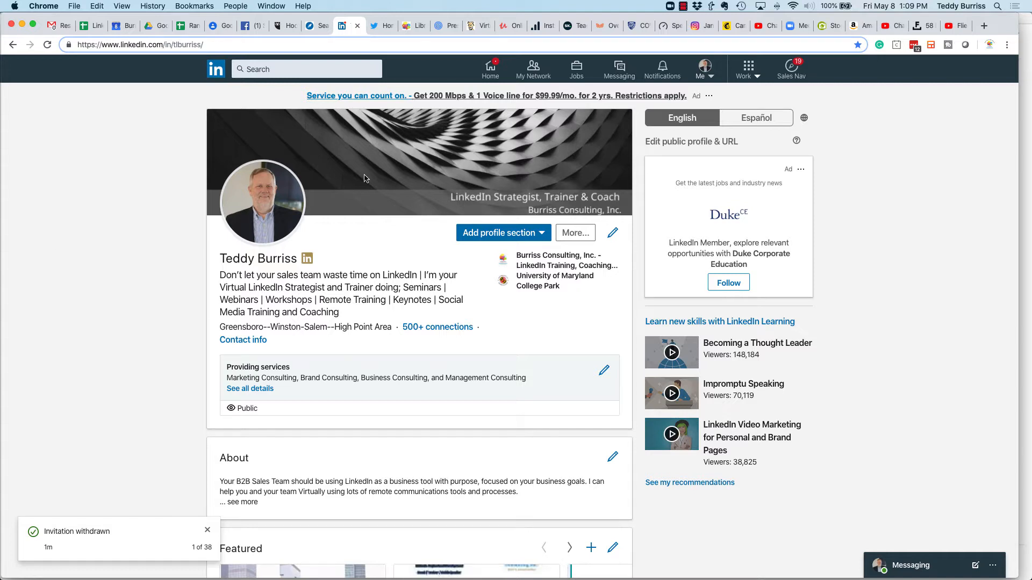
- Show the Sent invitations list from My Network, with 78 people pending
{"action": "left_click", "coordinate": [533, 69]}
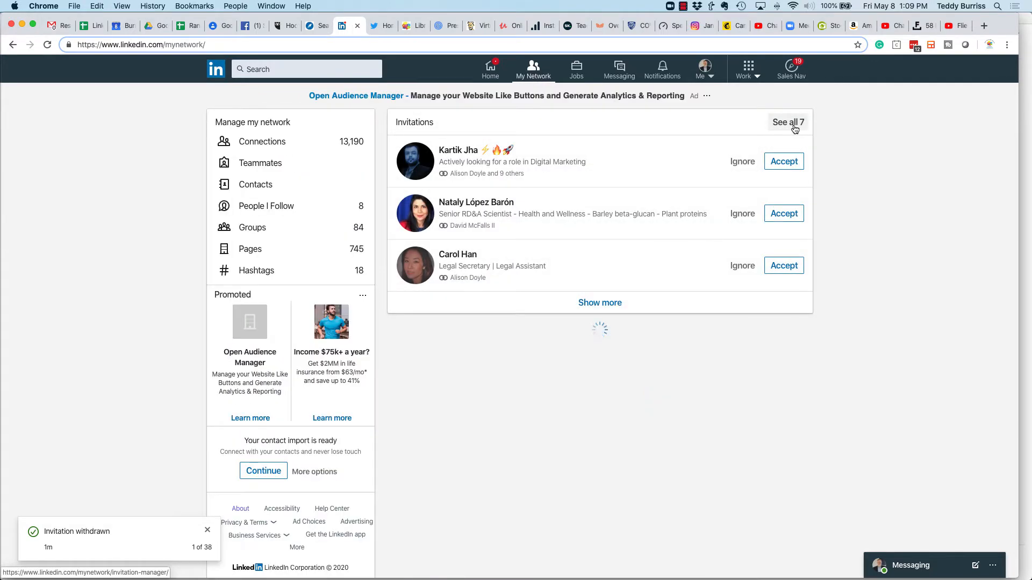
{"action": "left_click", "coordinate": [788, 122]}
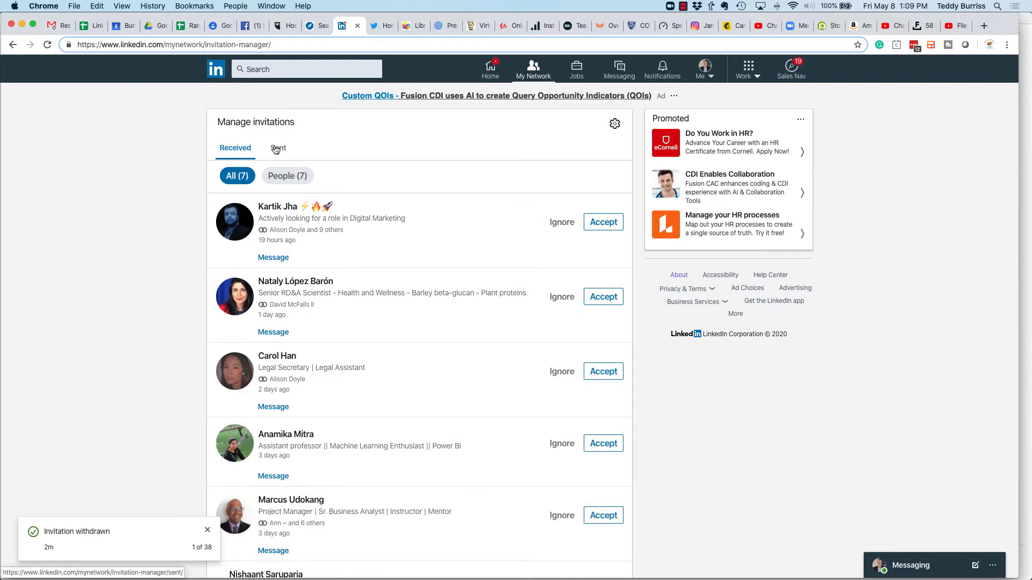
{"action": "left_click", "coordinate": [278, 148]}
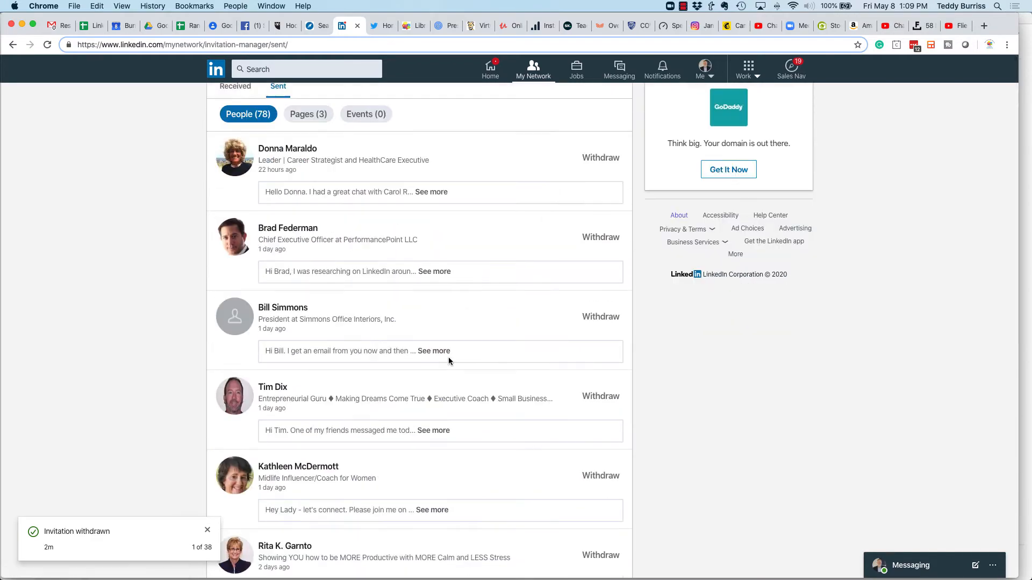
{"action": "scroll", "scroll_direction": "down", "scroll_amount": 3}
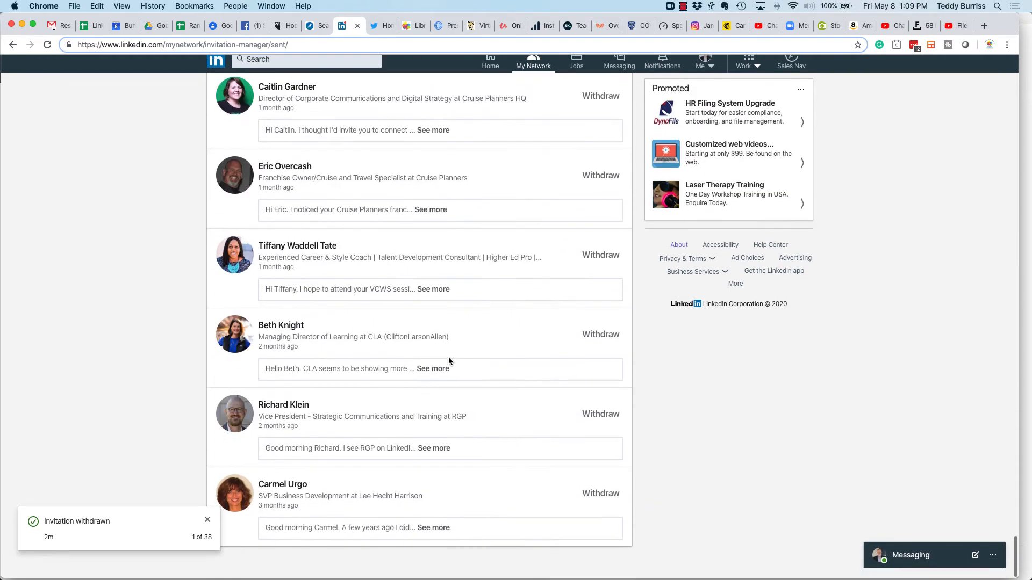
{"action": "scroll", "scroll_direction": "down", "scroll_amount": 3}
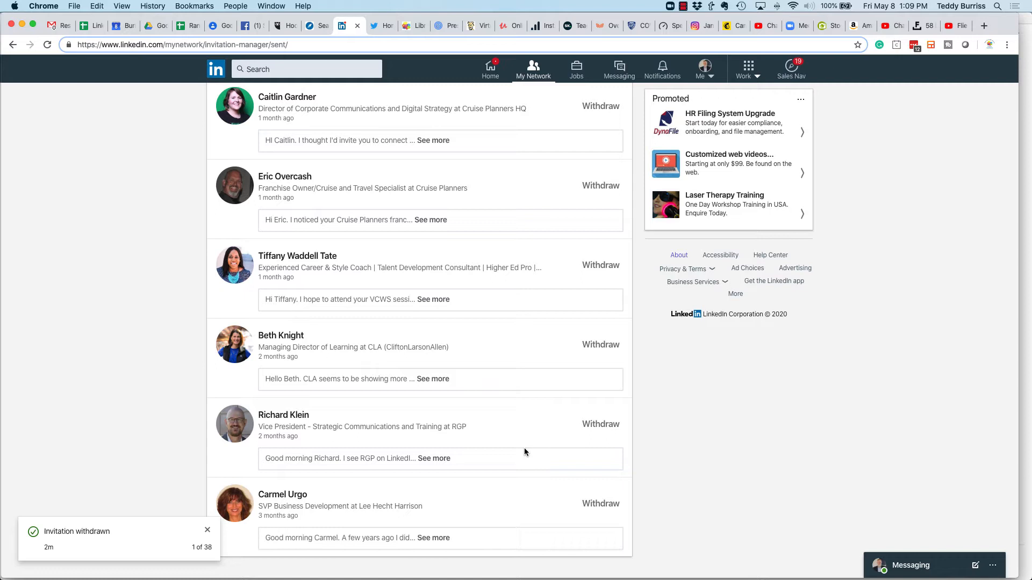
{"action": "mouse_move", "coordinate": [212, 319]}
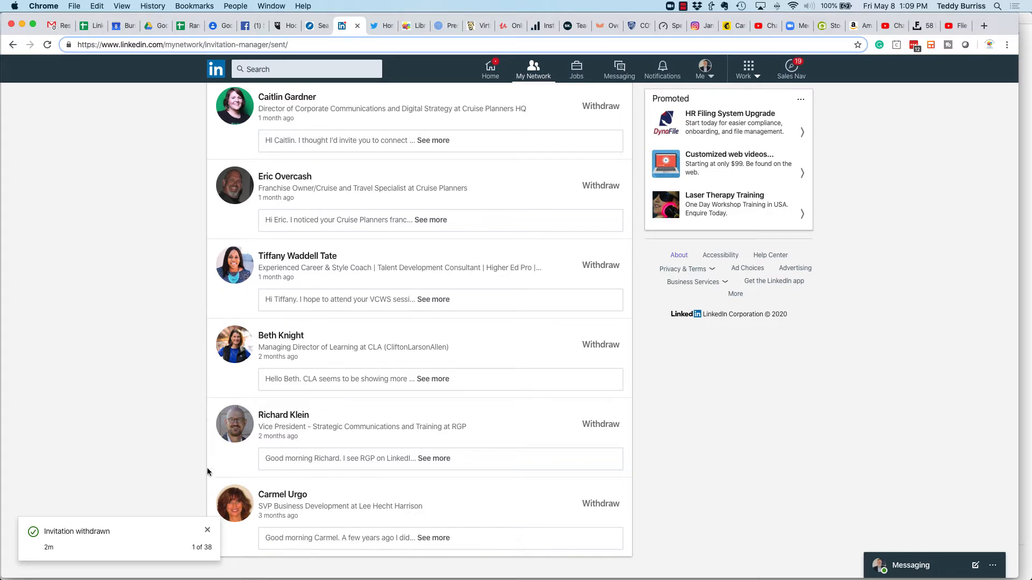
{"action": "mouse_move", "coordinate": [215, 276]}
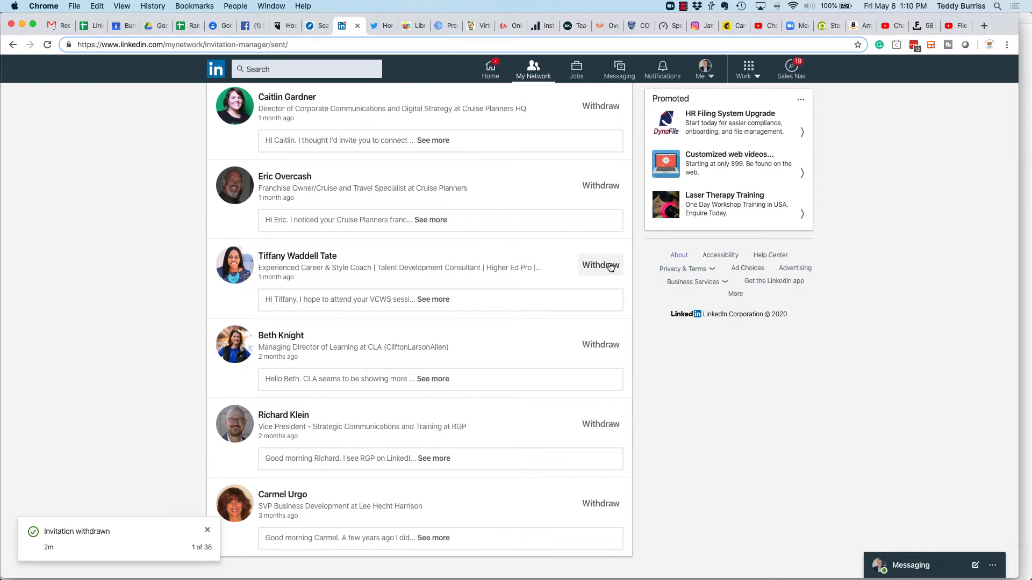
- Withdraw several older pending invitations one at a time, confirming each withdrawal
{"action": "left_click", "coordinate": [600, 264]}
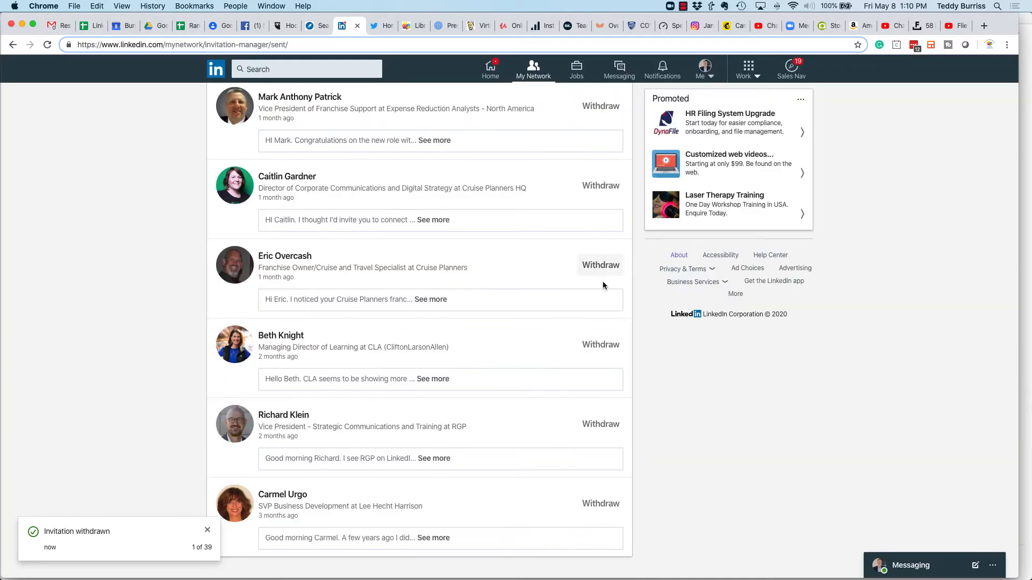
{"action": "left_click", "coordinate": [600, 264]}
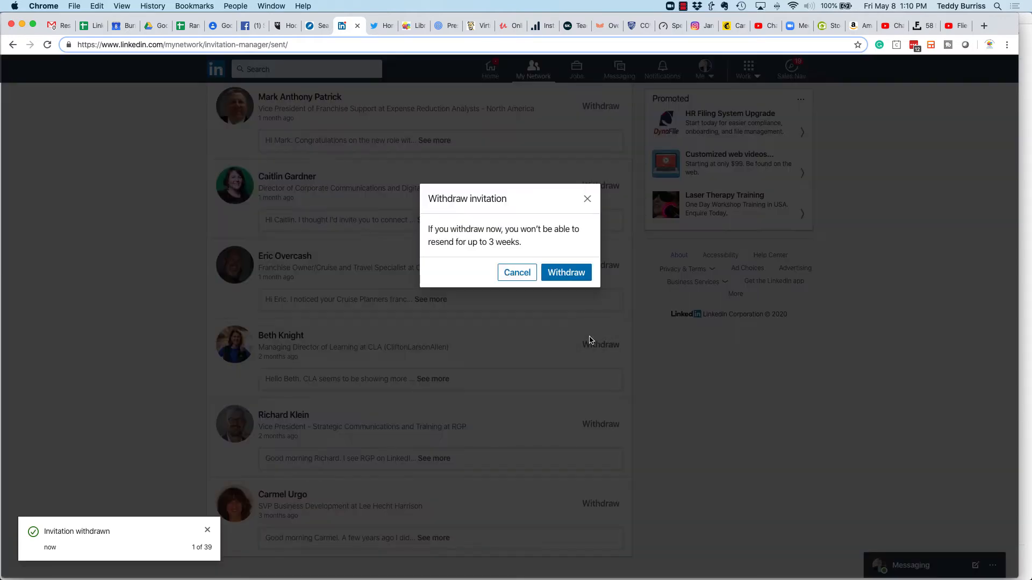
{"action": "left_click", "coordinate": [565, 272]}
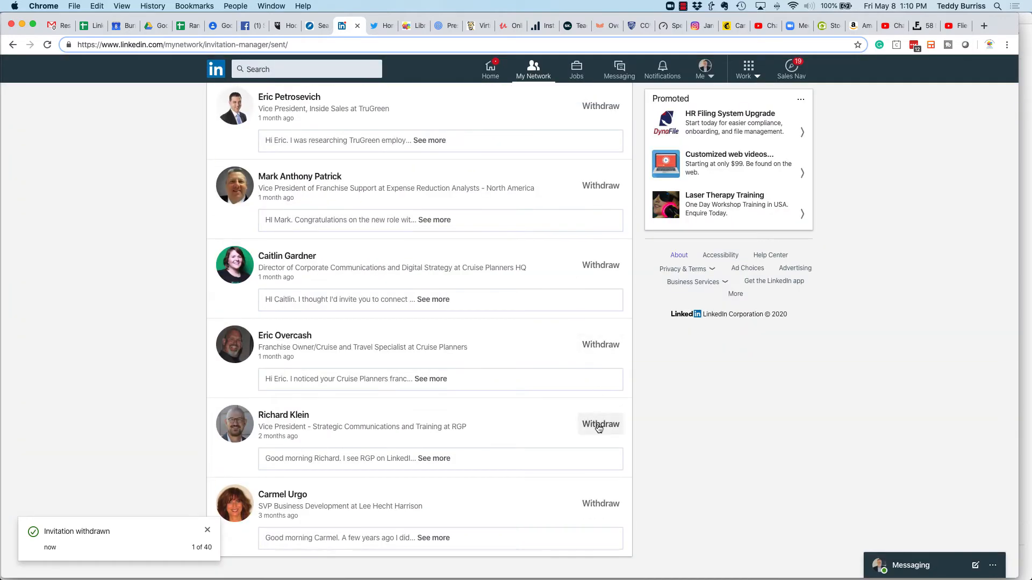
{"action": "left_click", "coordinate": [600, 423]}
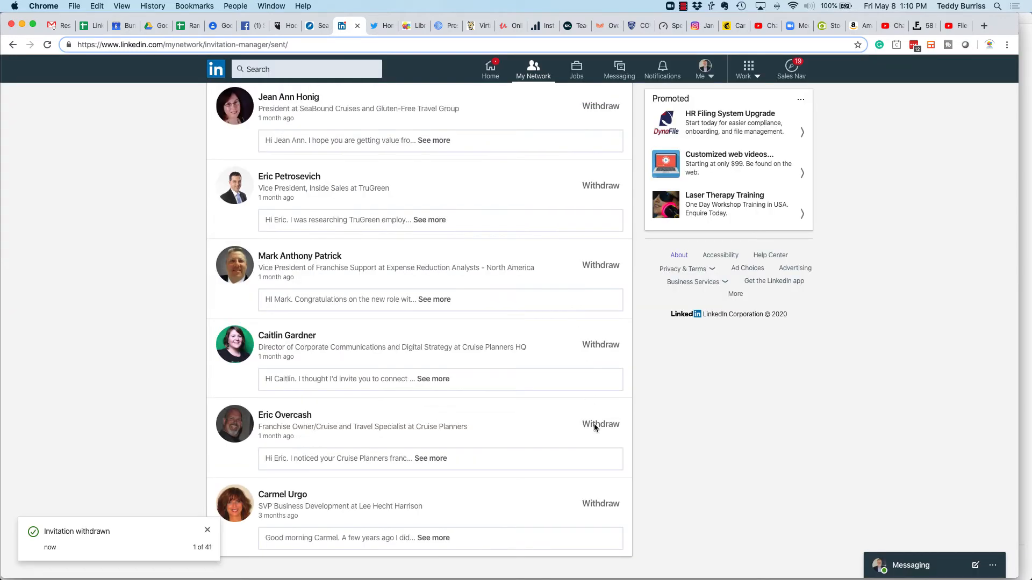
{"action": "left_click", "coordinate": [599, 423]}
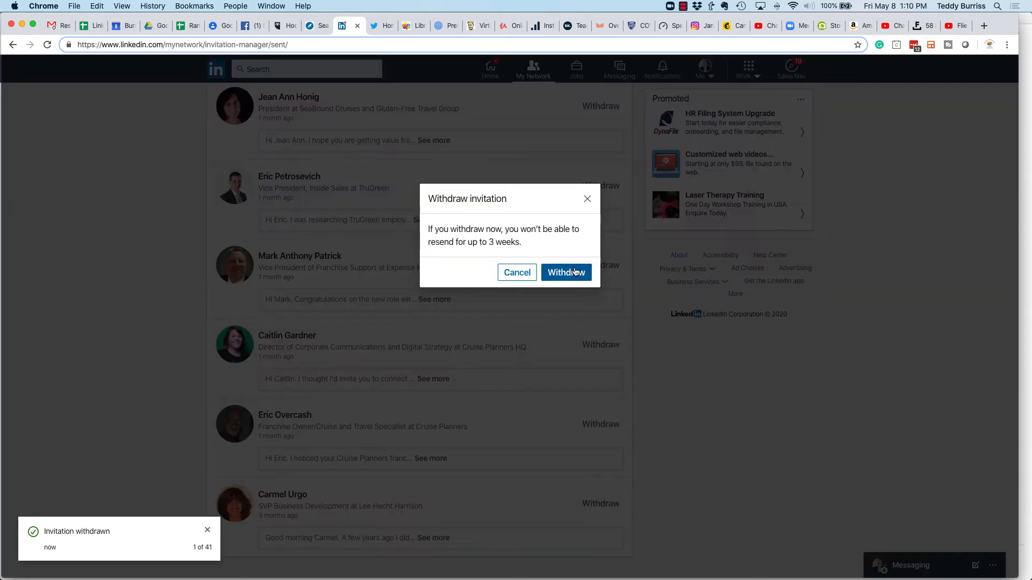
{"action": "left_click", "coordinate": [565, 272]}
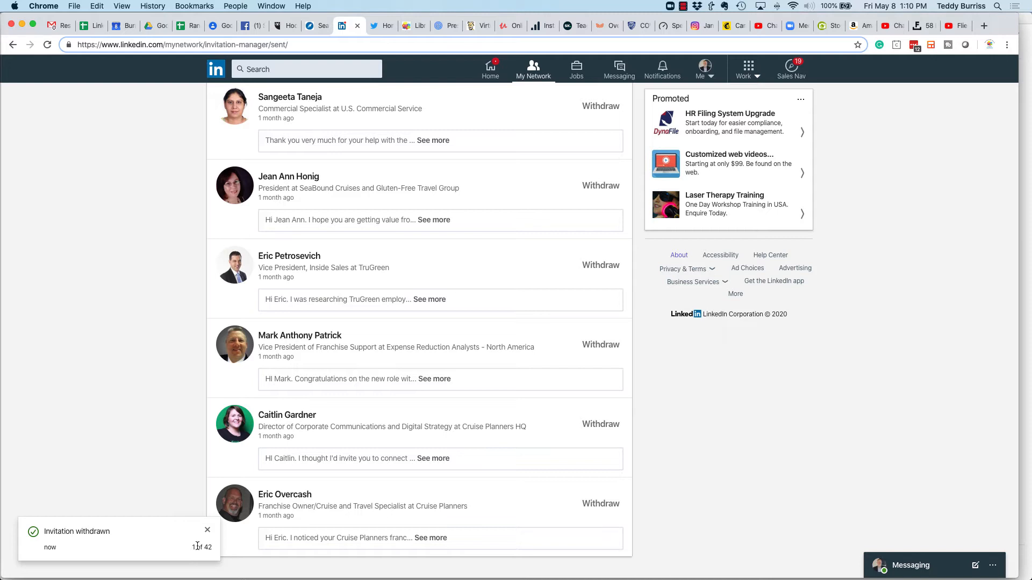
{"action": "mouse_move", "coordinate": [585, 361]}
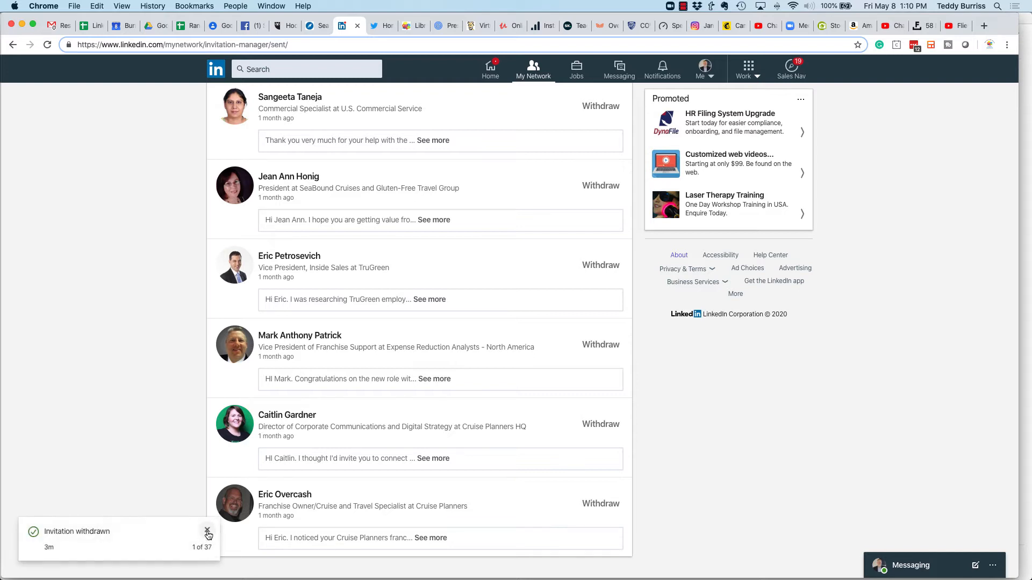
- Dismiss the stacked 'Invitation withdrawn' toasts and return to the profile page
{"action": "left_click", "coordinate": [208, 531]}
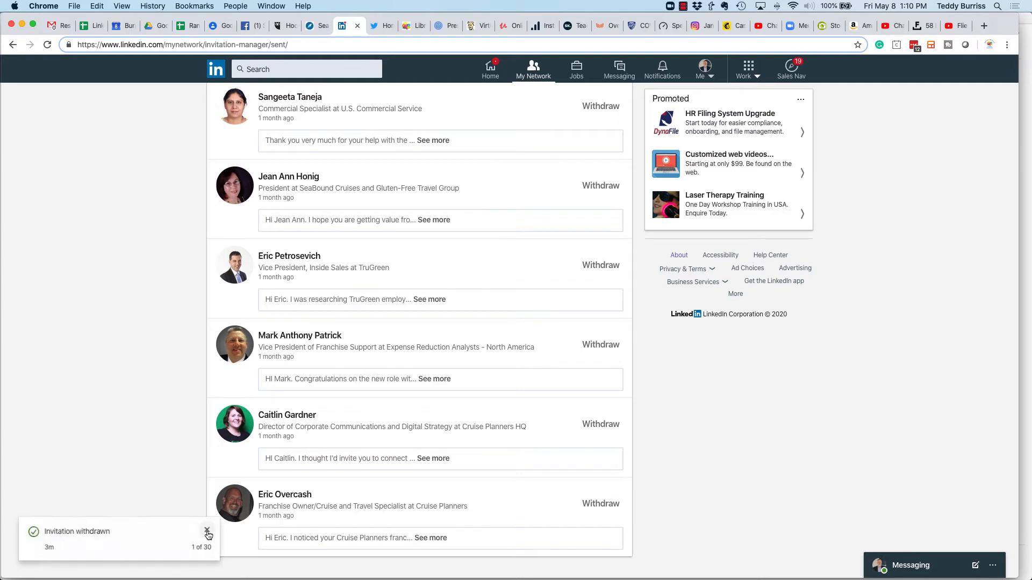
{"action": "left_click", "coordinate": [206, 532]}
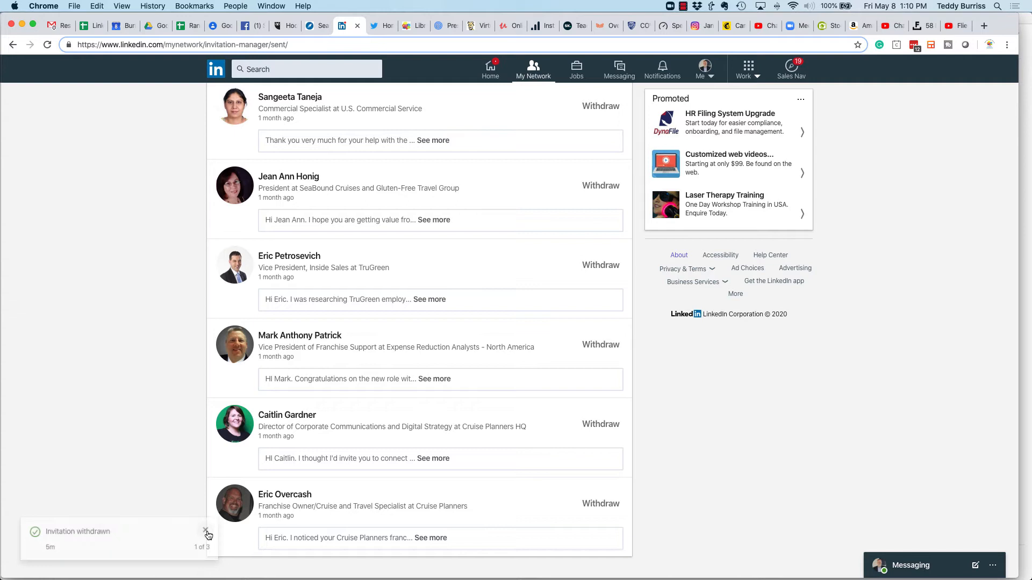
{"action": "left_click", "coordinate": [206, 531]}
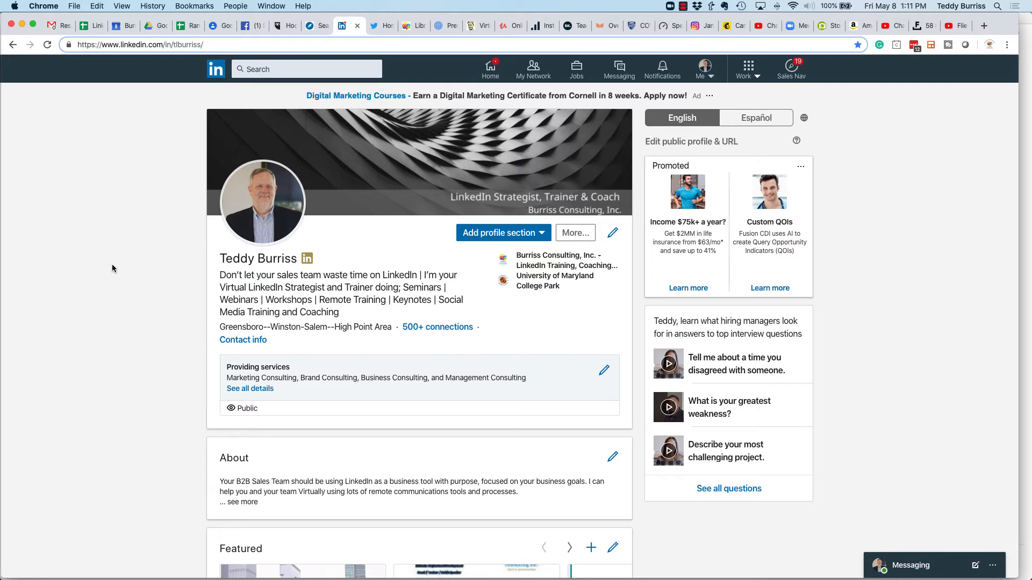
{"action": "mouse_move", "coordinate": [340, 201]}
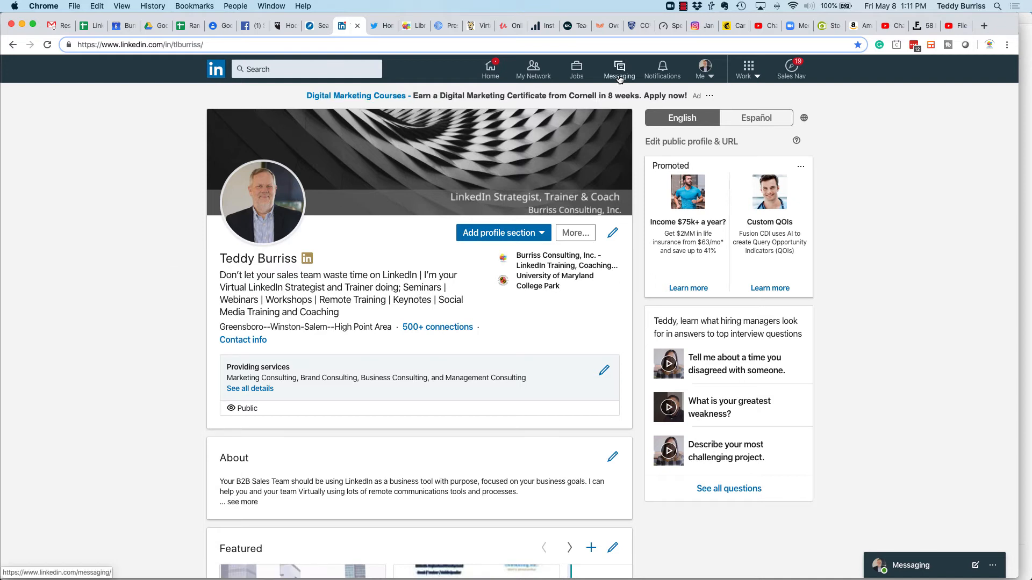
- Show the Messaging page with its Recruiter and Sales Navigator inbox links
{"action": "left_click", "coordinate": [617, 69]}
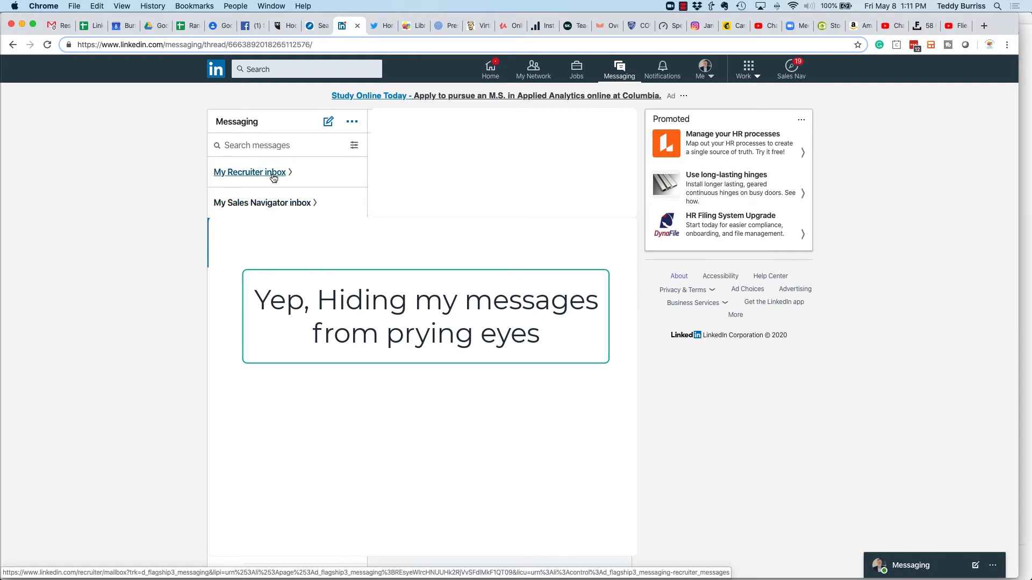
{"action": "mouse_move", "coordinate": [262, 204]}
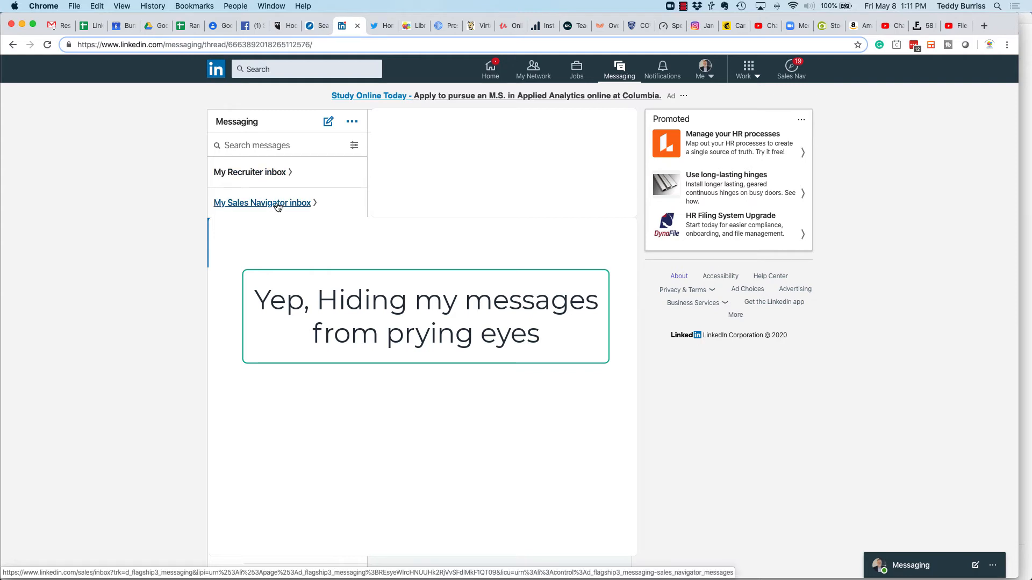
- Launch the Sales Navigator inbox in a separate browser tab
{"action": "left_click", "coordinate": [262, 204]}
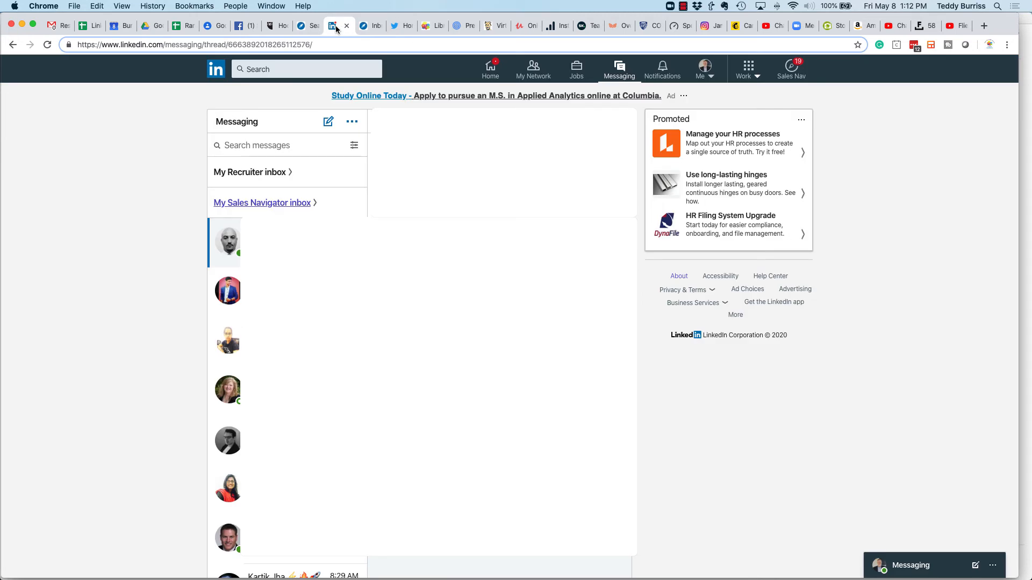
{"action": "mouse_move", "coordinate": [249, 172]}
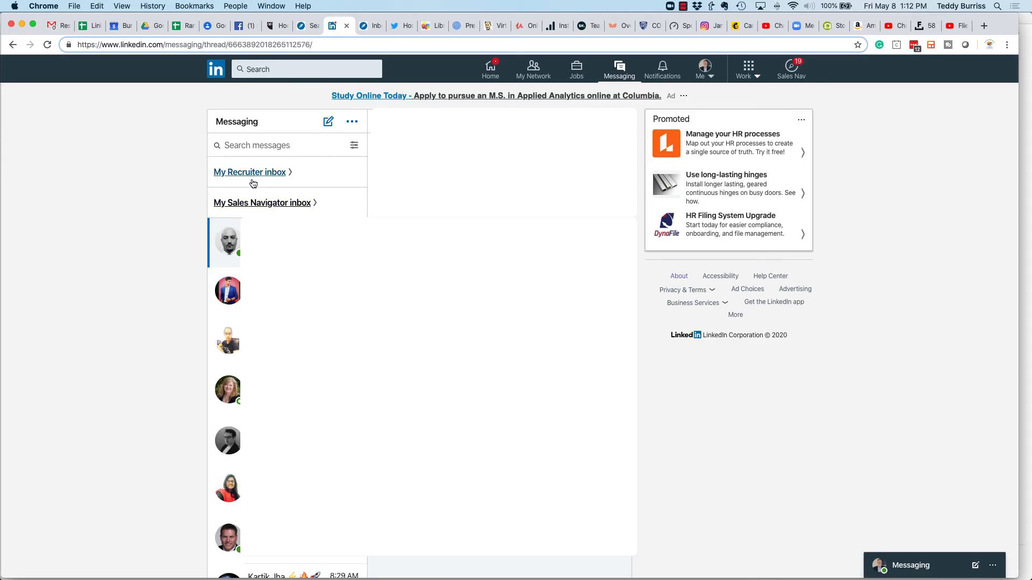
{"action": "mouse_move", "coordinate": [262, 204]}
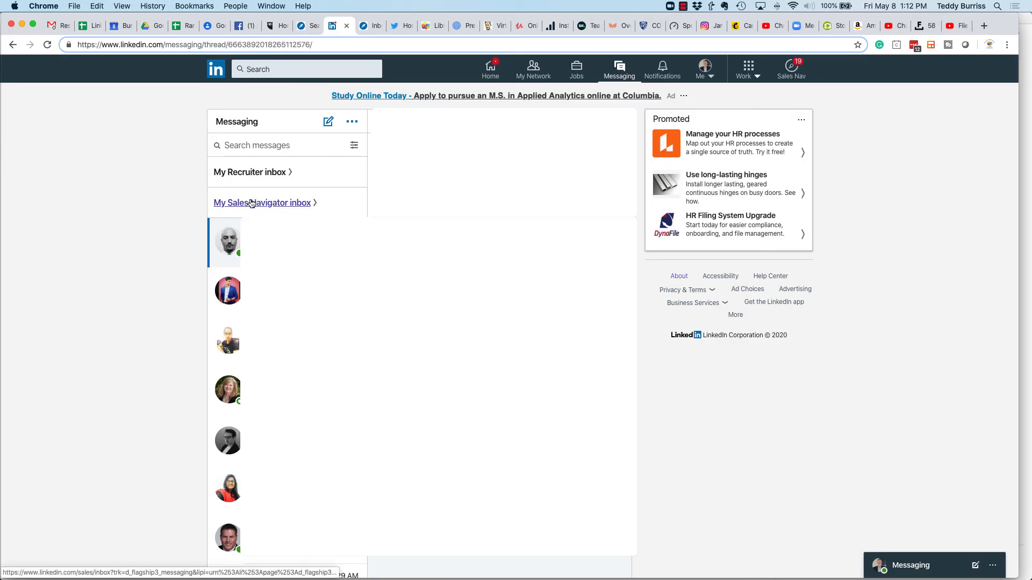
{"action": "mouse_move", "coordinate": [251, 172]}
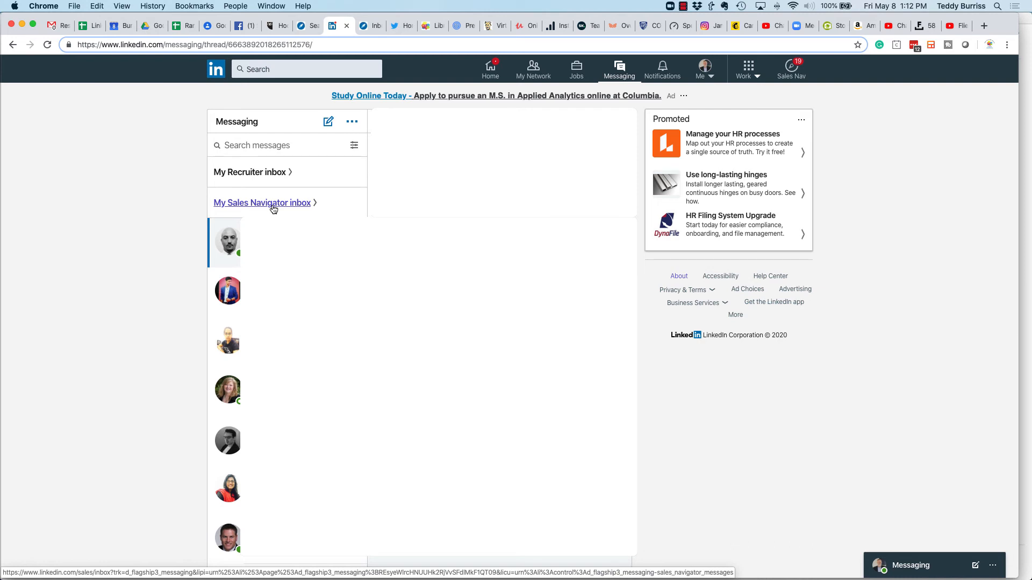
{"action": "mouse_move", "coordinate": [275, 210]}
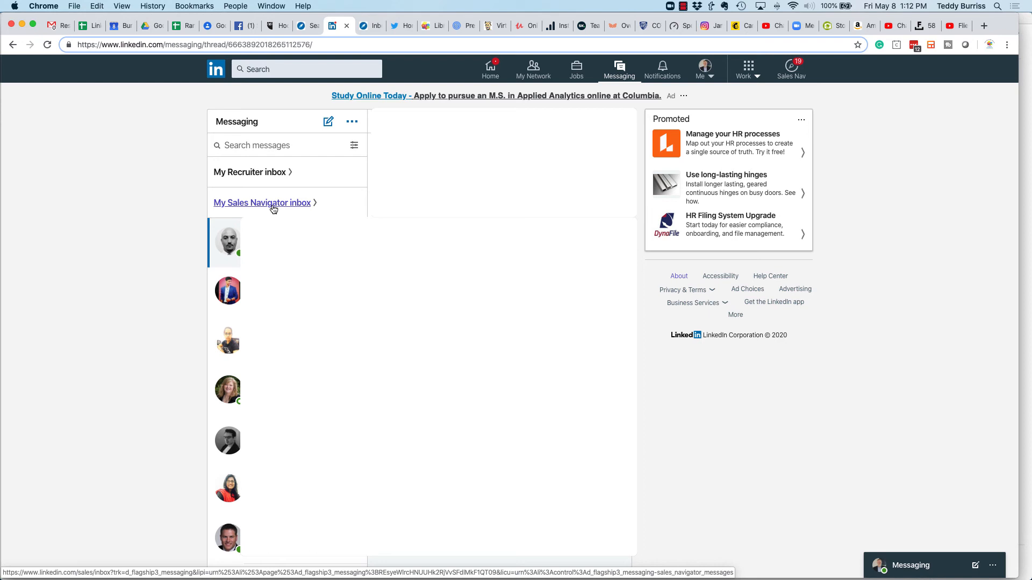
{"action": "mouse_move", "coordinate": [273, 210]}
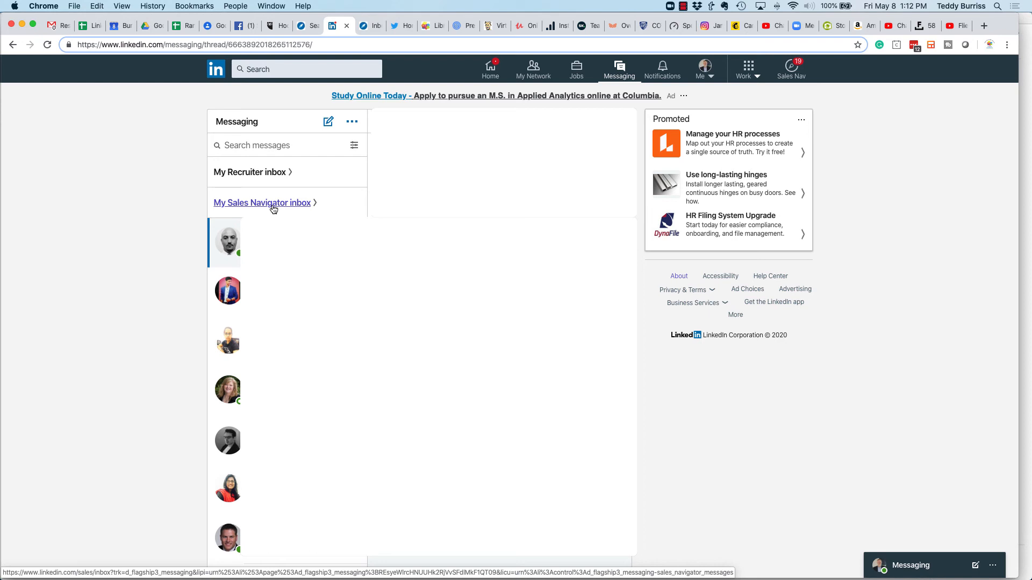